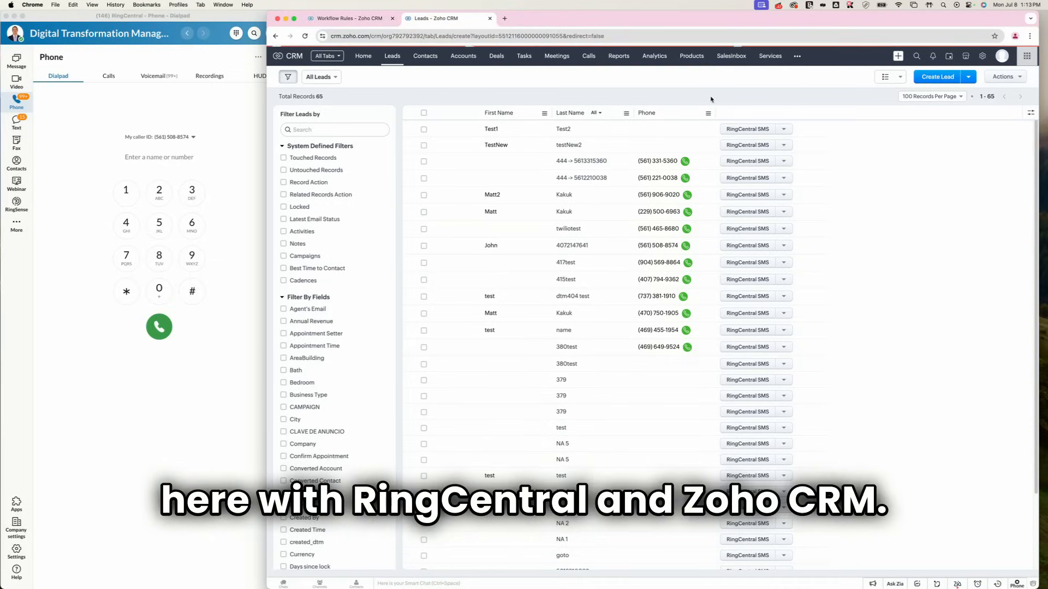
pyautogui.click(936, 77)
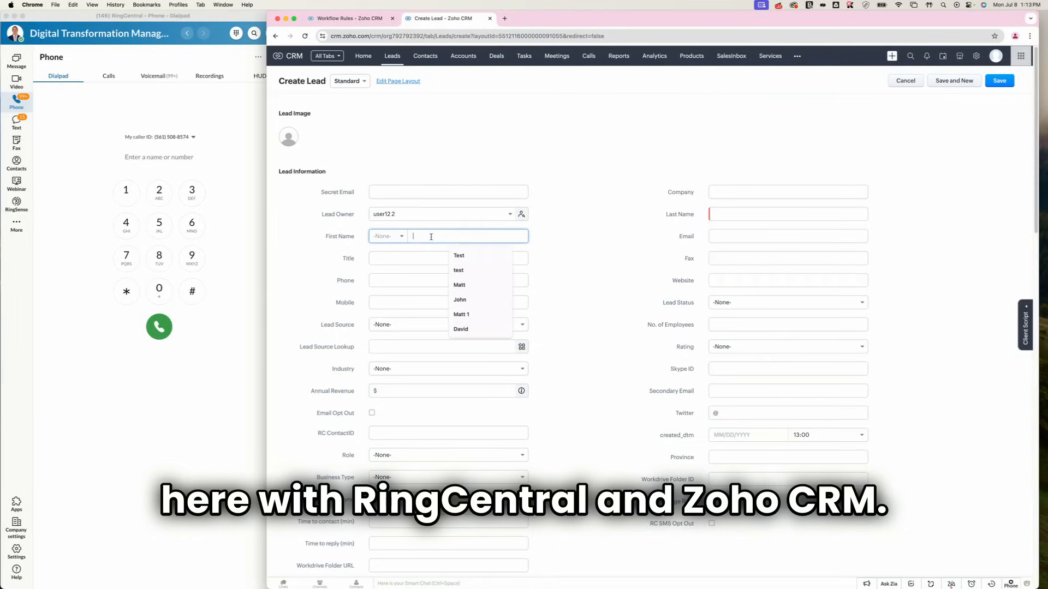
pyautogui.write('Test3')
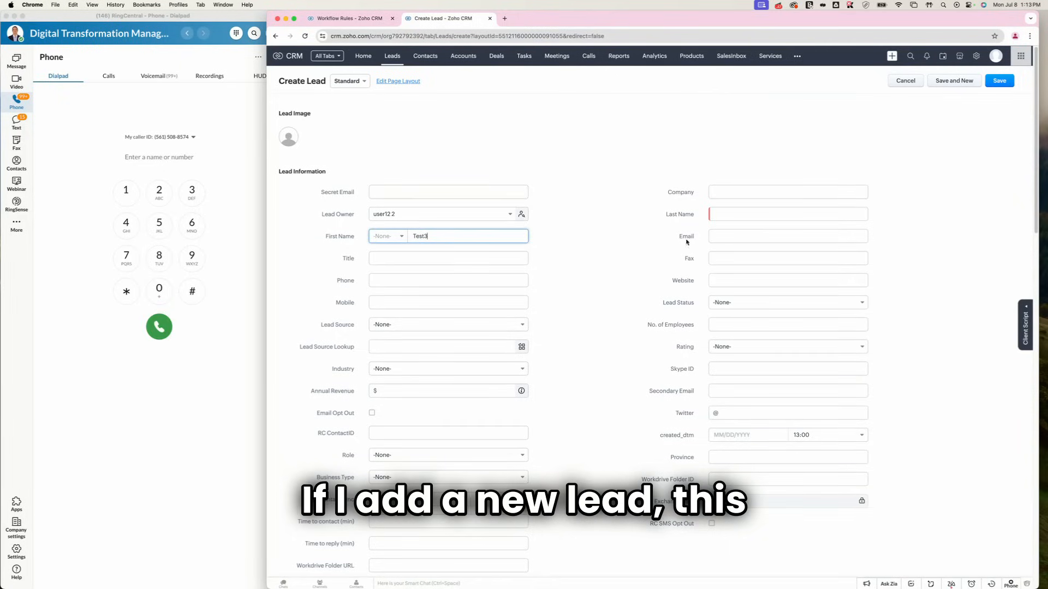
pyautogui.click(787, 213)
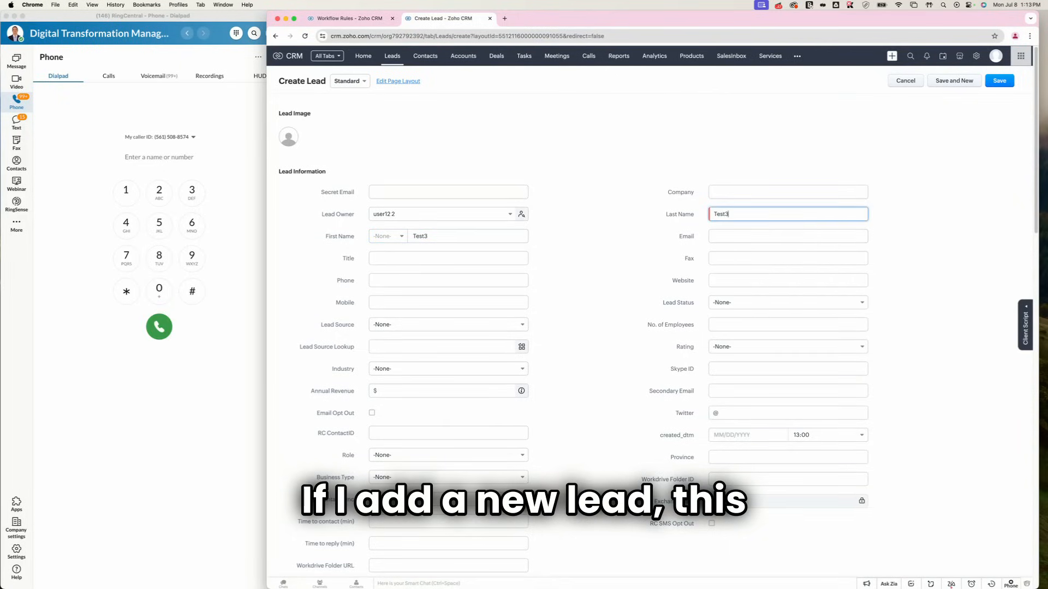
pyautogui.click(448, 302)
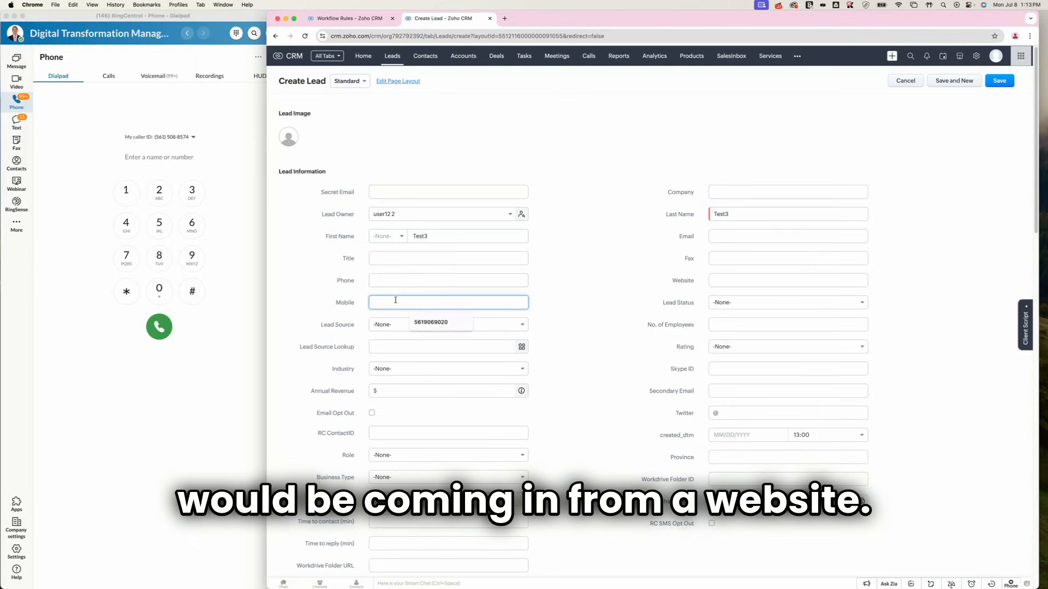
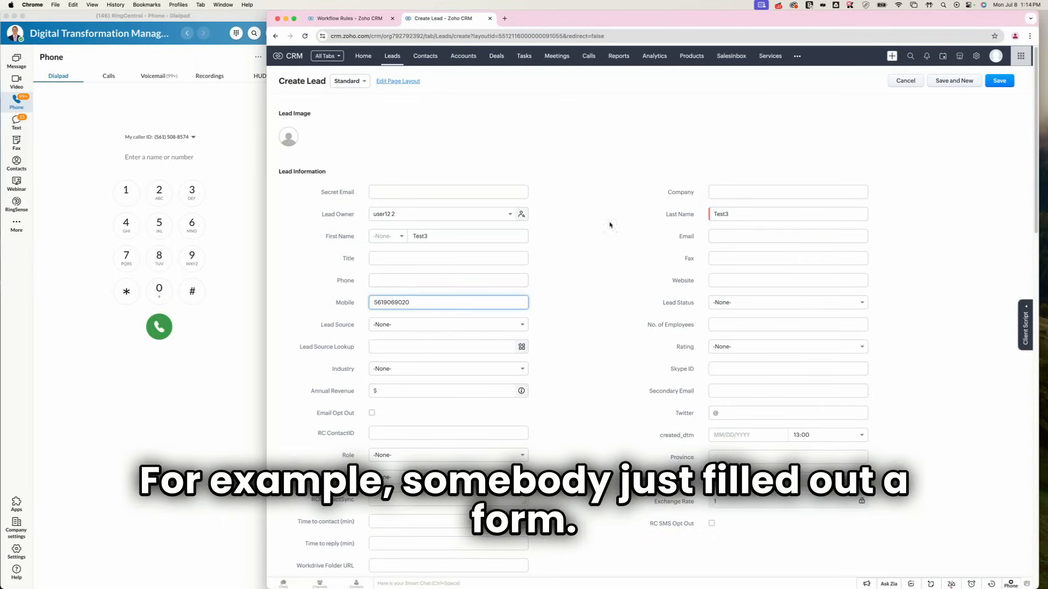
pyautogui.click(998, 80)
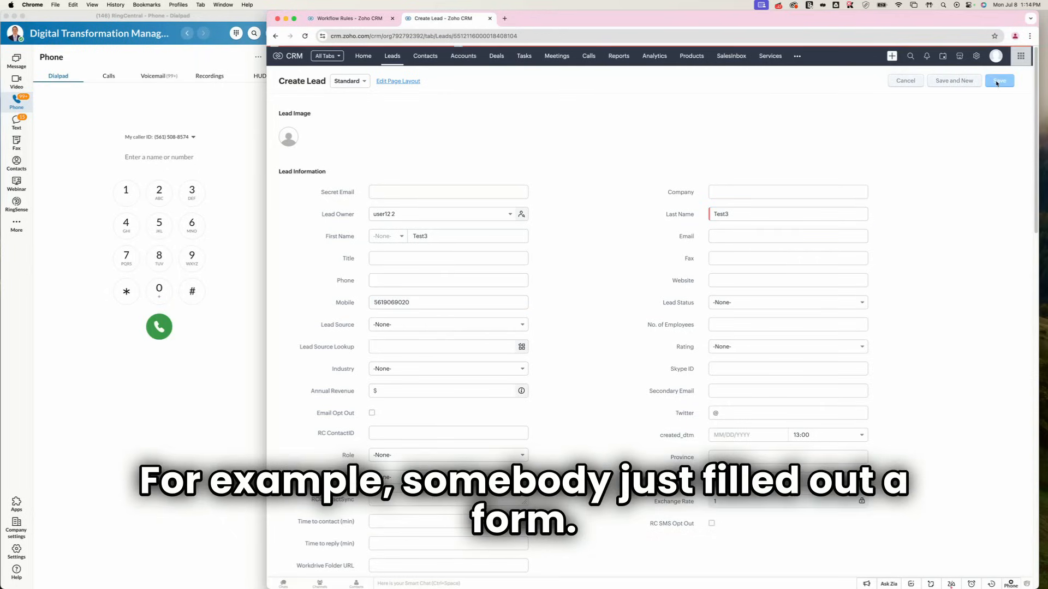
# Confirm the save so the Test3 Test3 lead record loads and the RingCentral call starts ringing
pyautogui.click(1000, 80)
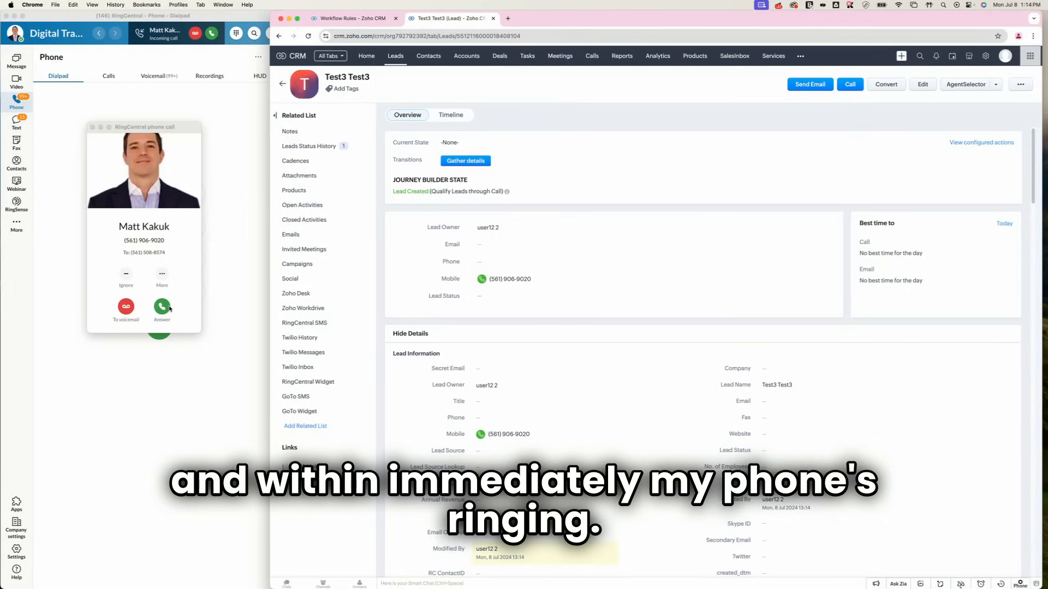
# Answer the RingCentral call, mute the microphone, and enter 1 on the dialpad to connect
pyautogui.click(162, 308)
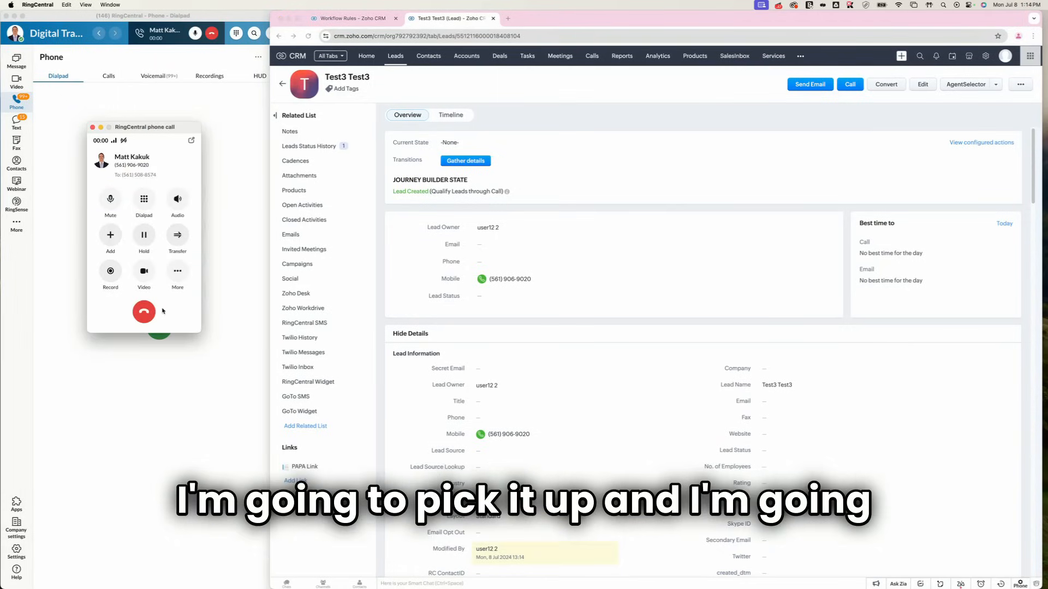
pyautogui.click(110, 199)
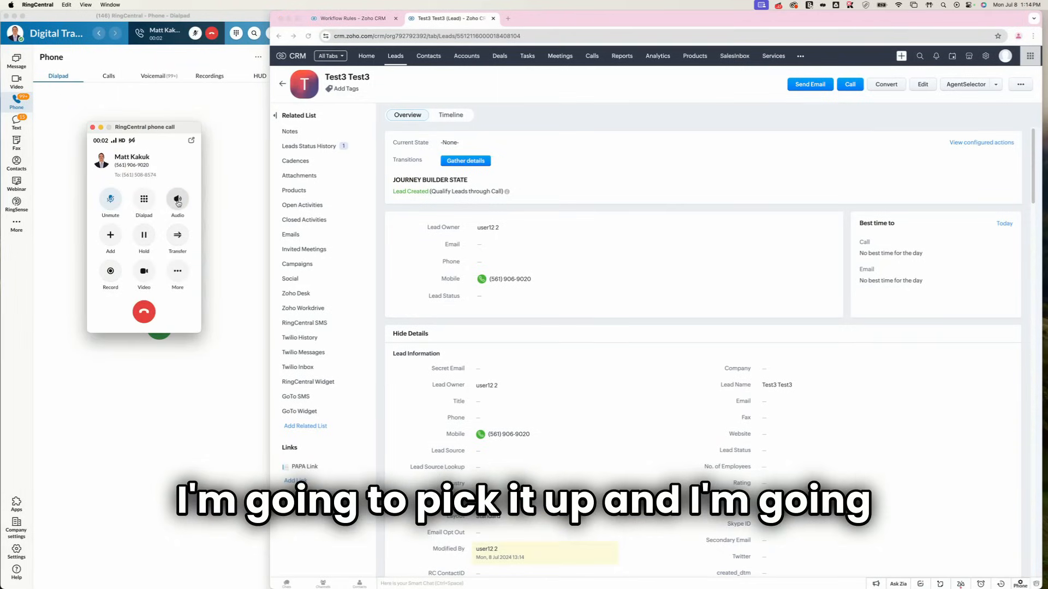
pyautogui.click(143, 201)
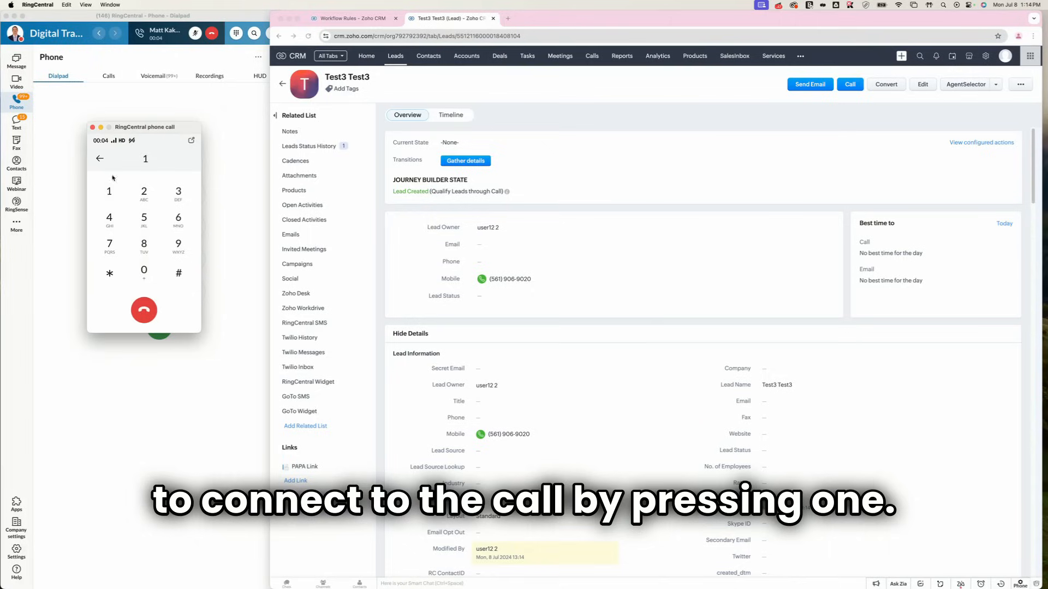
pyautogui.click(109, 191)
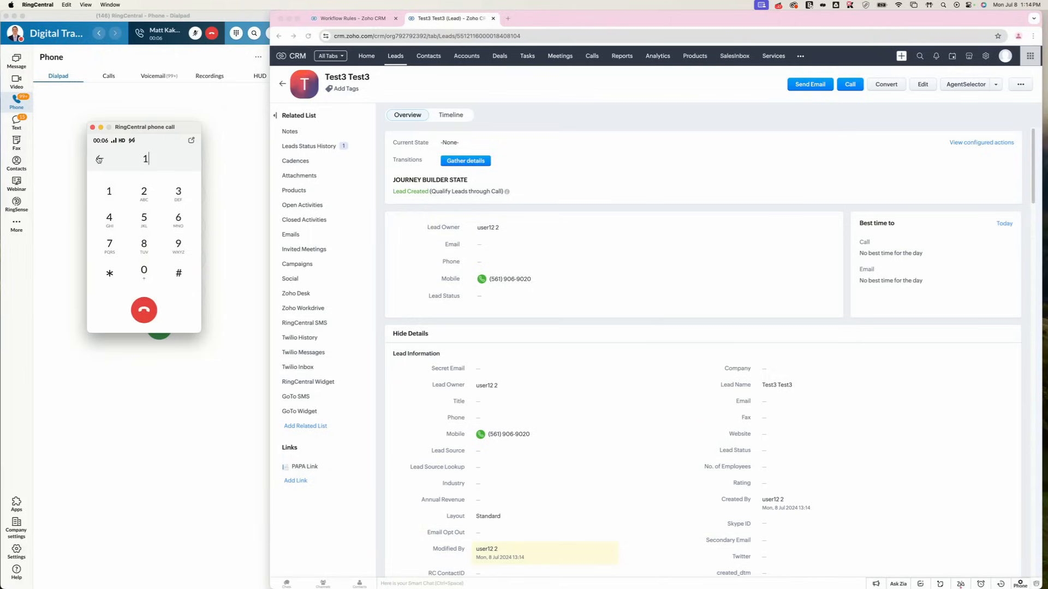